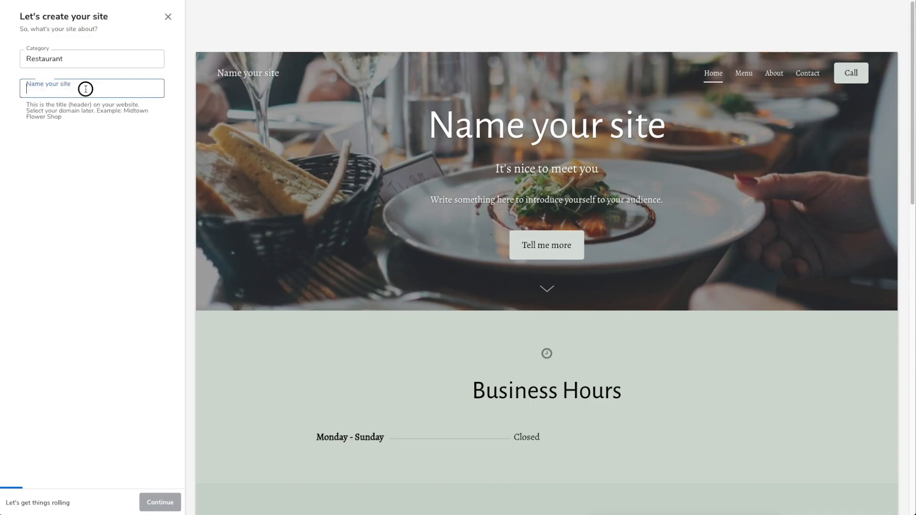
{"action": "left_click", "coordinate": [91, 88]}
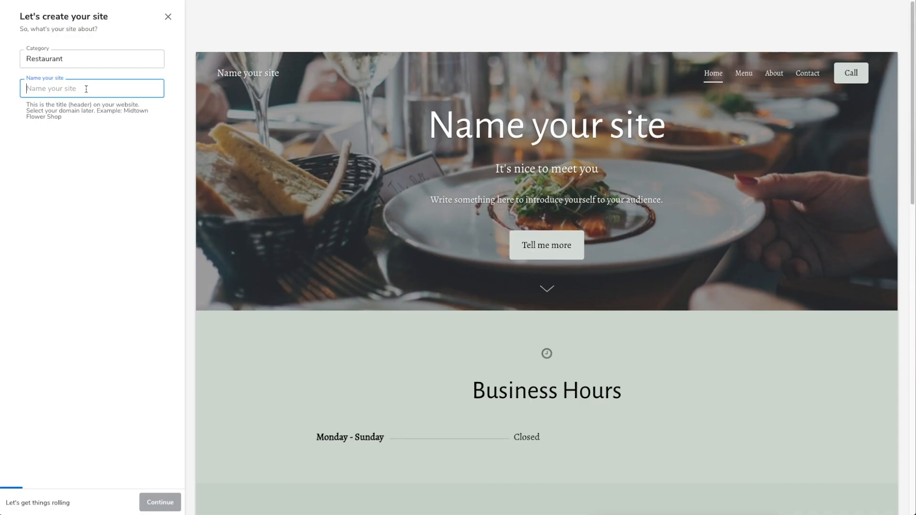